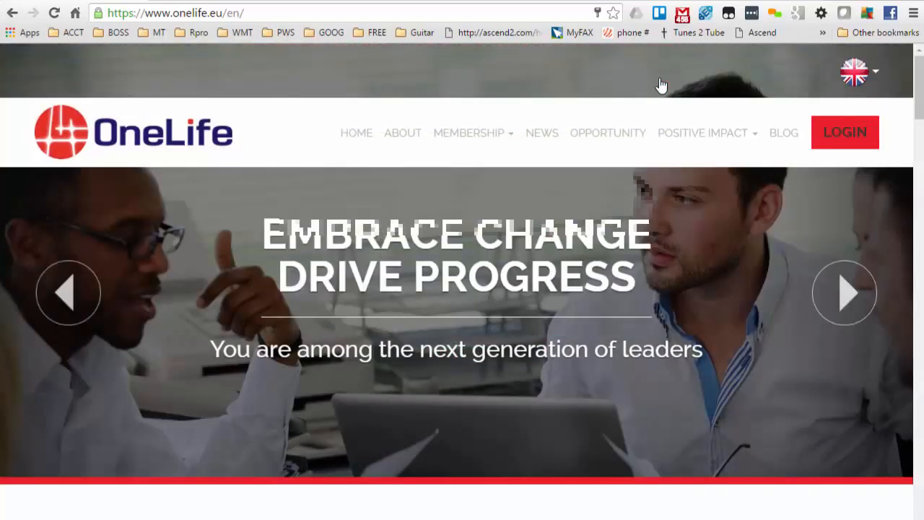
mouse_move(179, 62)
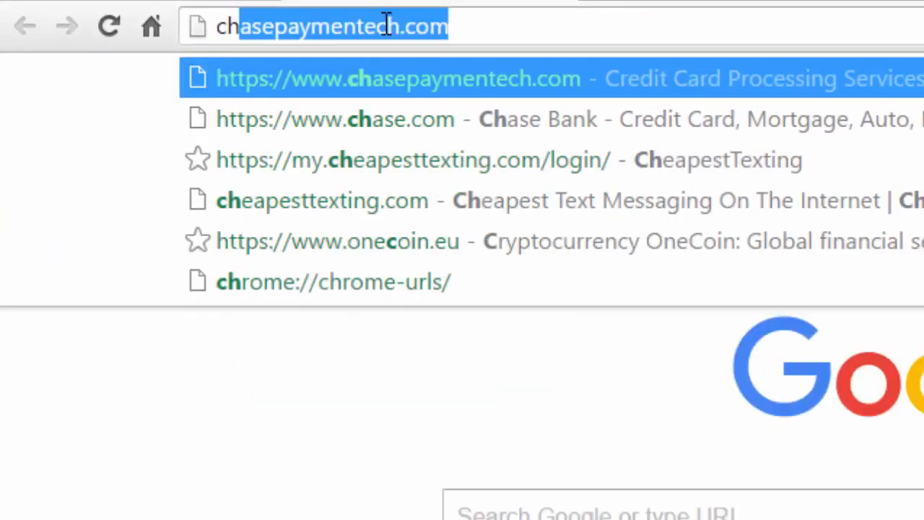
- Go to chrome://extensions so the installed extensions list (Drive launcher, AVG, Cisco WebEx) appears
type("chrome")
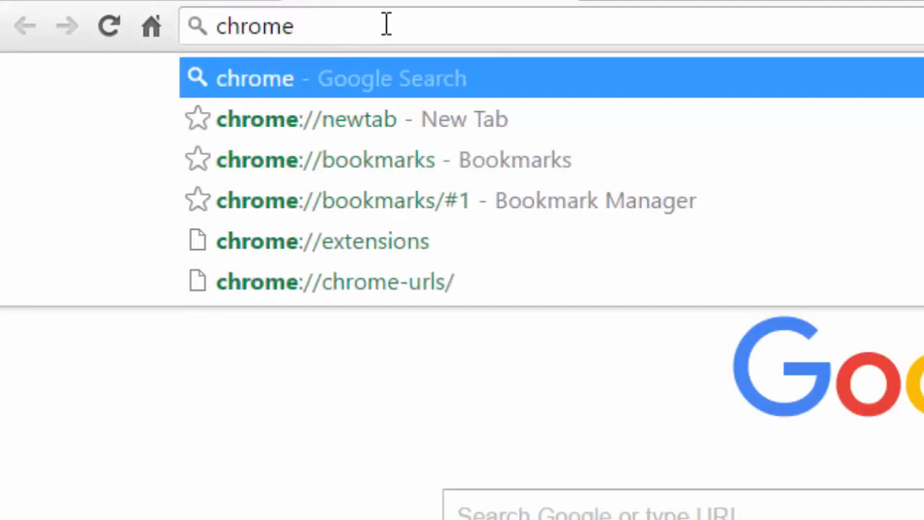
left_click(324, 241)
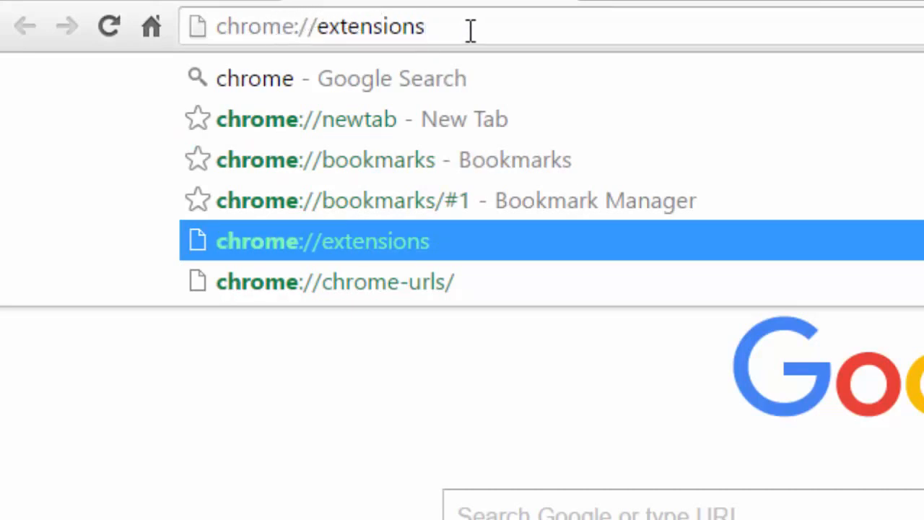
left_click(323, 241)
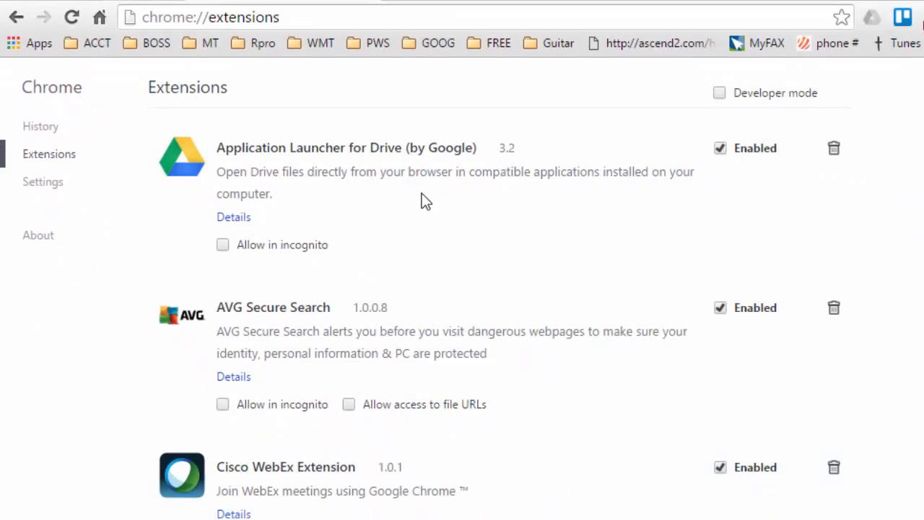
mouse_move(519, 271)
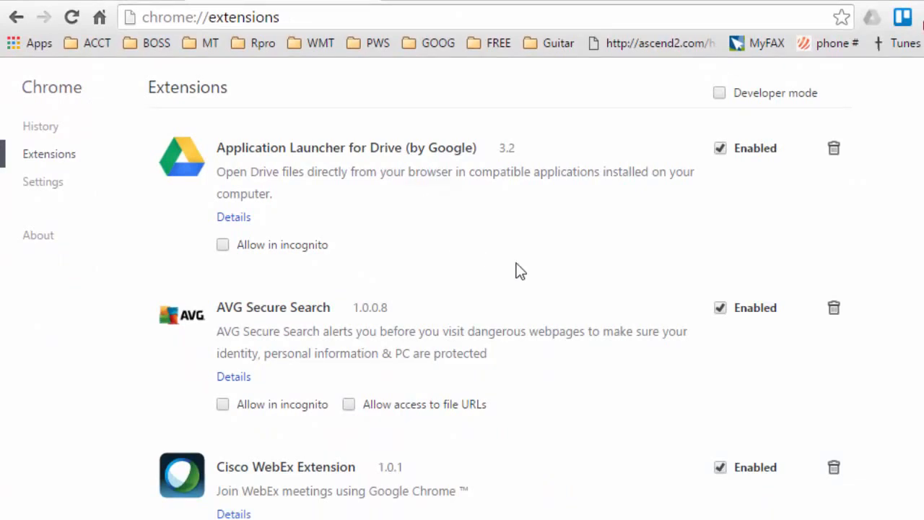
- Disable Cisco WebEx Extension and review the list down through Skype and Tampermonkey
left_click(718, 308)
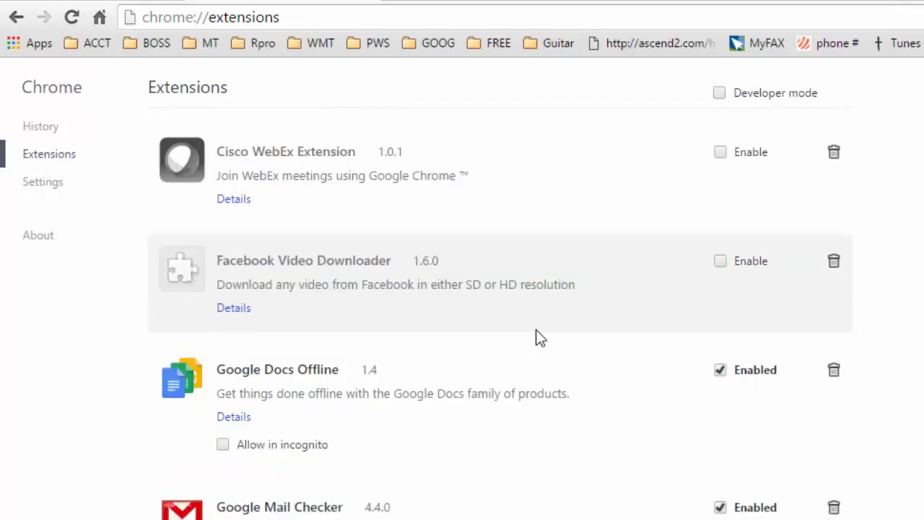
scroll("down", 3)
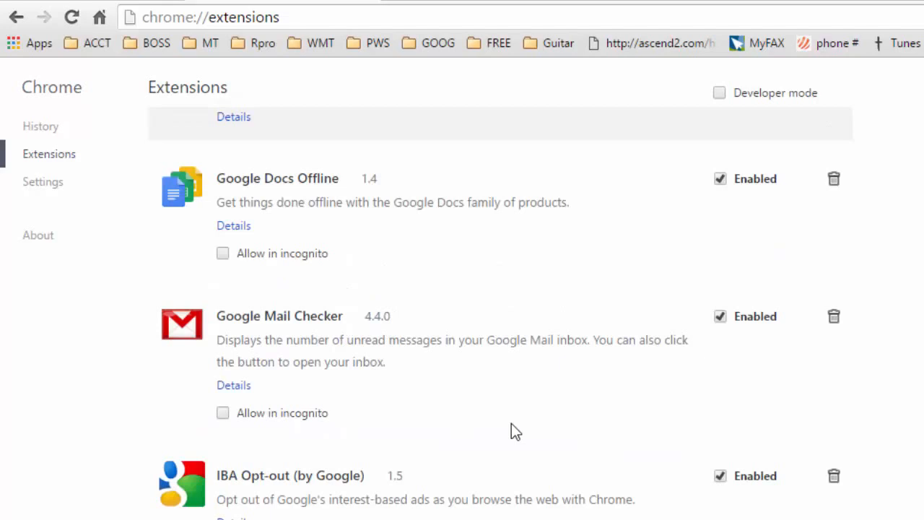
scroll("down", 3)
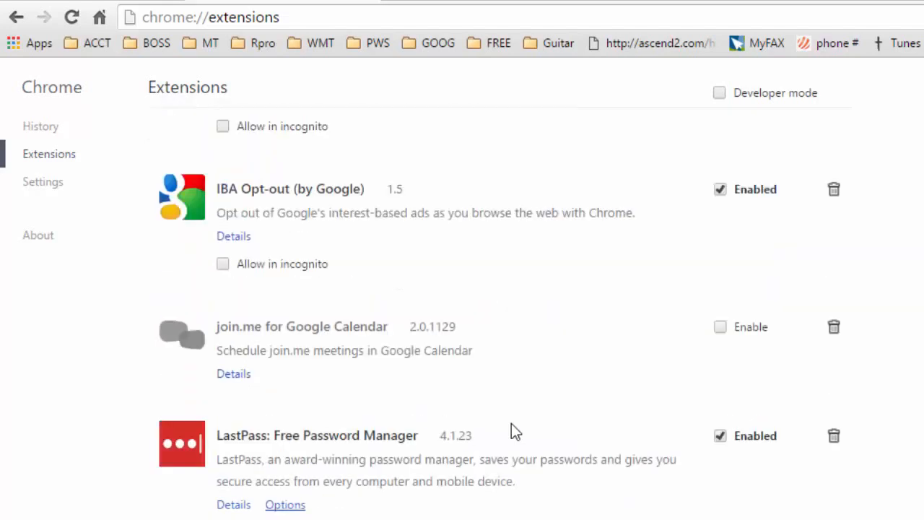
scroll("down", 3)
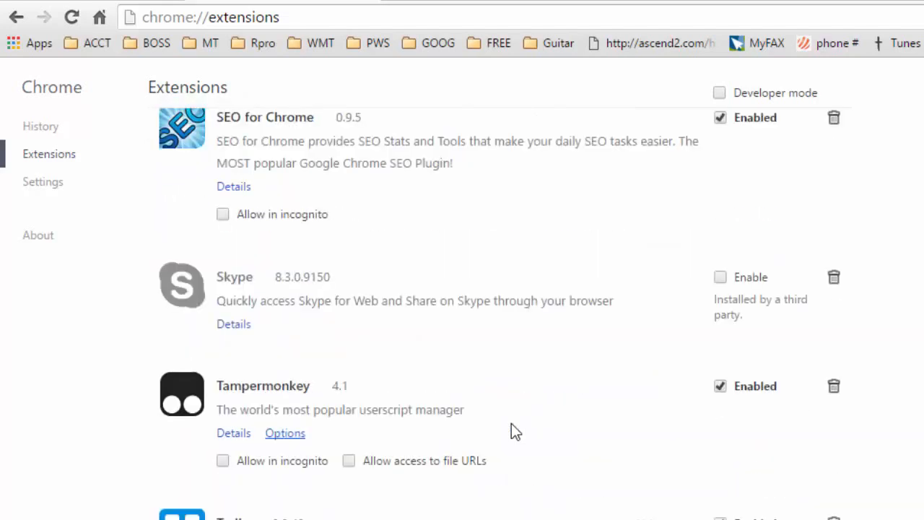
scroll("down", 3)
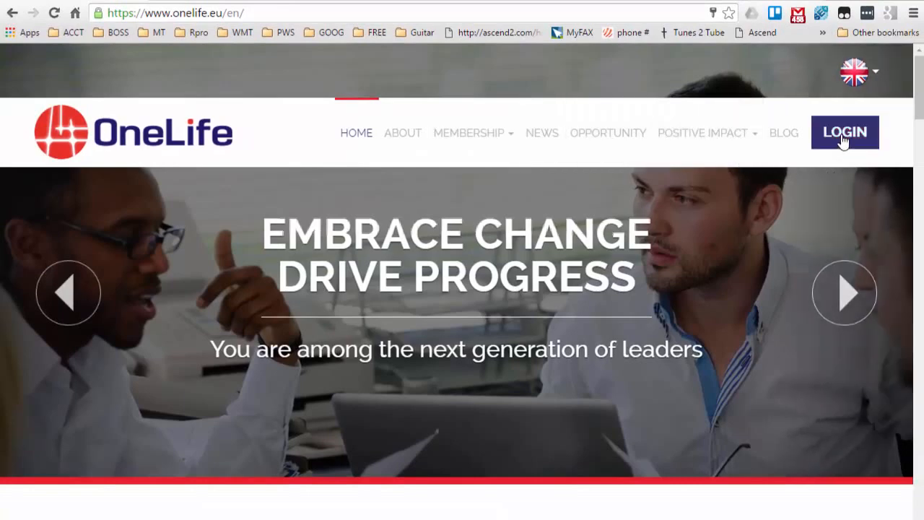
- Sign in to OneLife with captcha code 35, then return to the extensions list
left_click(844, 133)
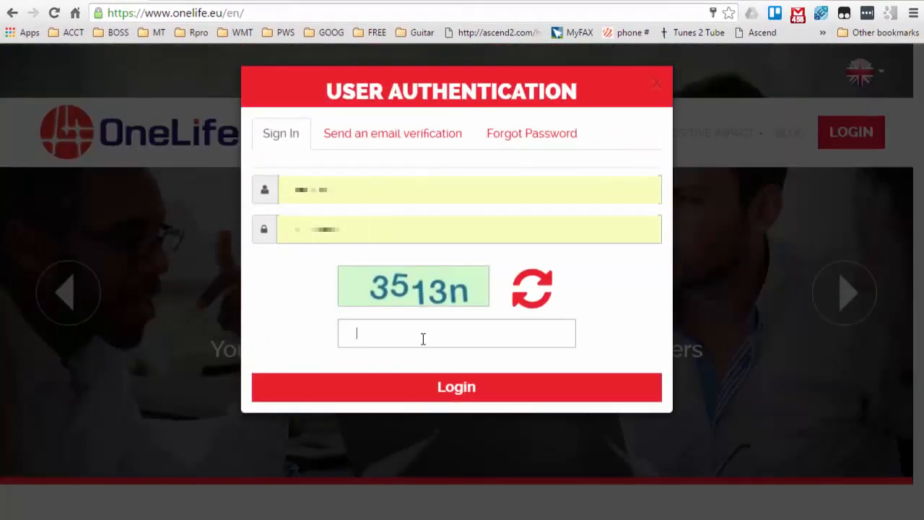
type("3513n")
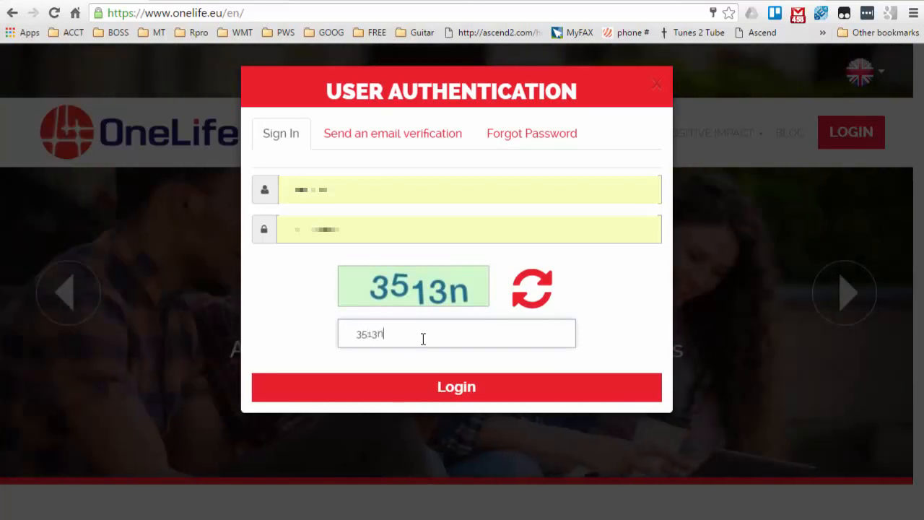
left_click(457, 386)
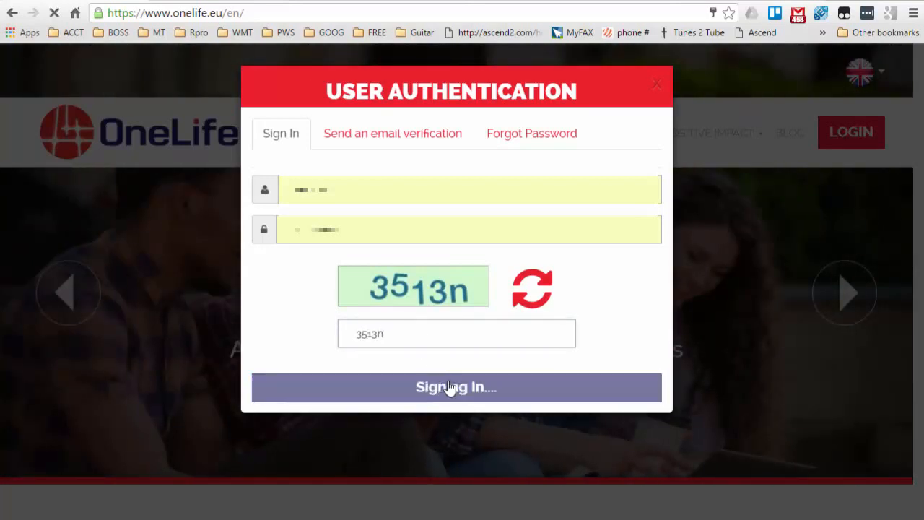
left_click(456, 387)
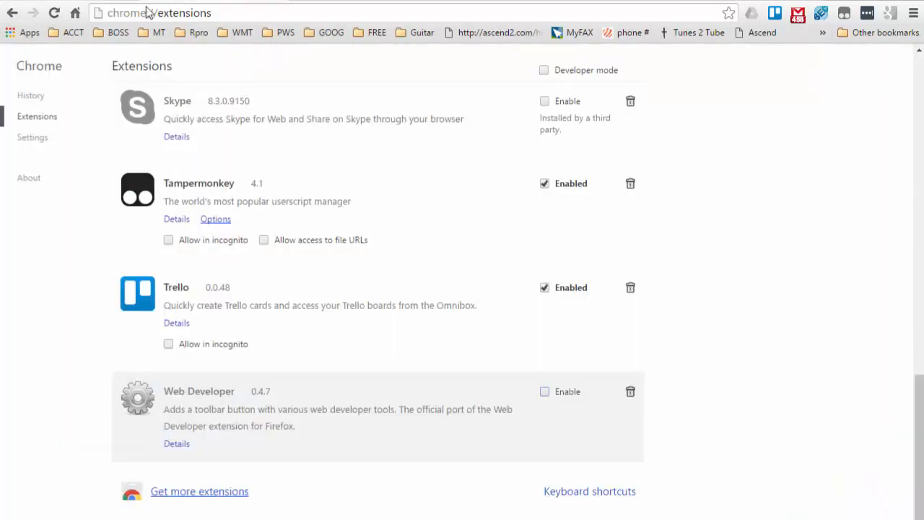
mouse_move(372, 222)
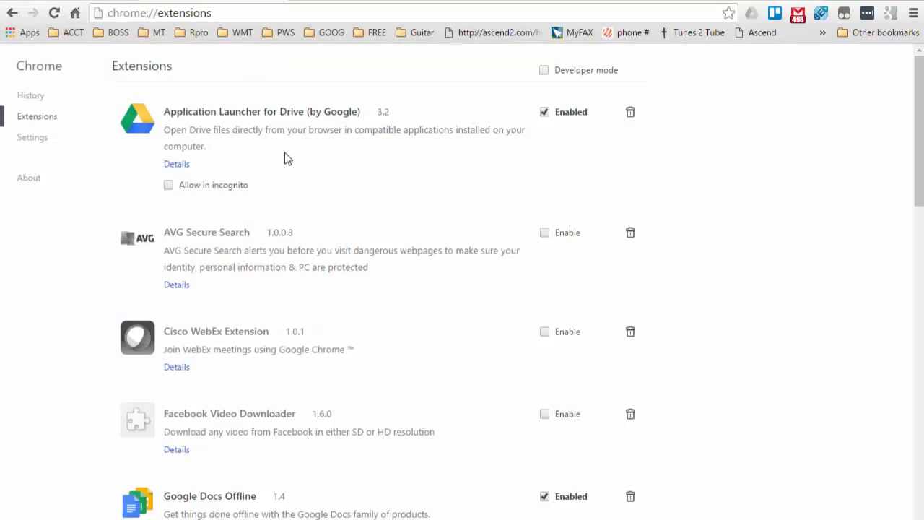
mouse_move(536, 178)
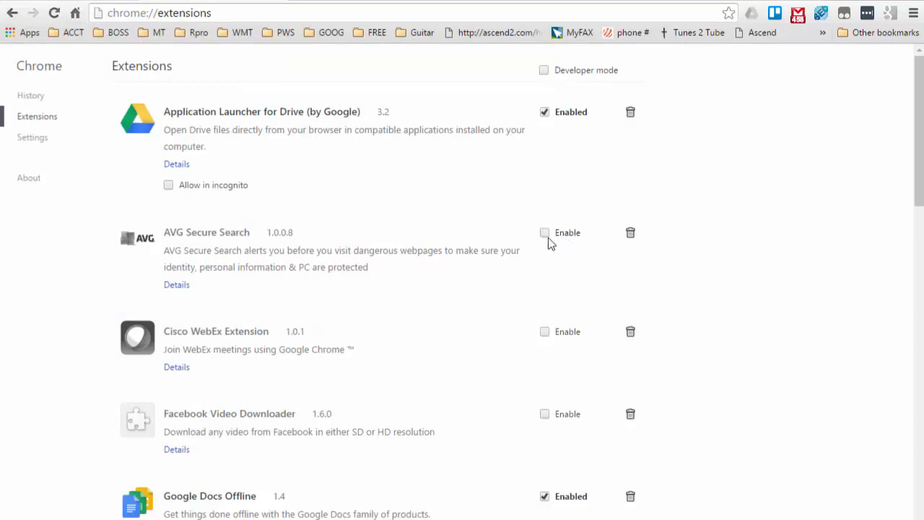
mouse_move(435, 196)
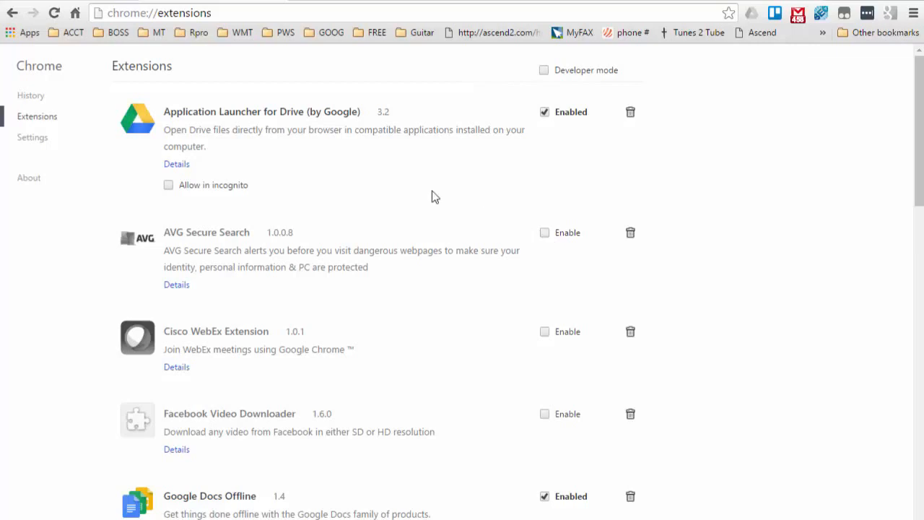
mouse_move(146, 173)
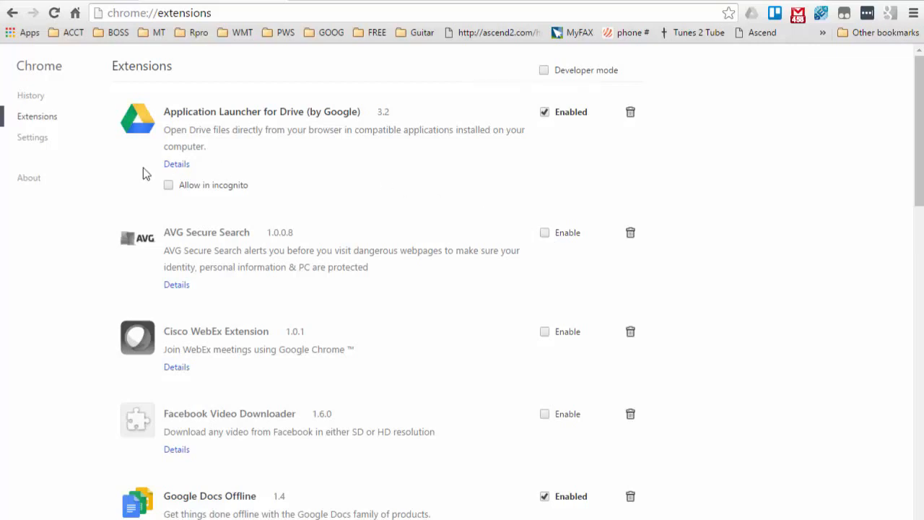
mouse_move(553, 260)
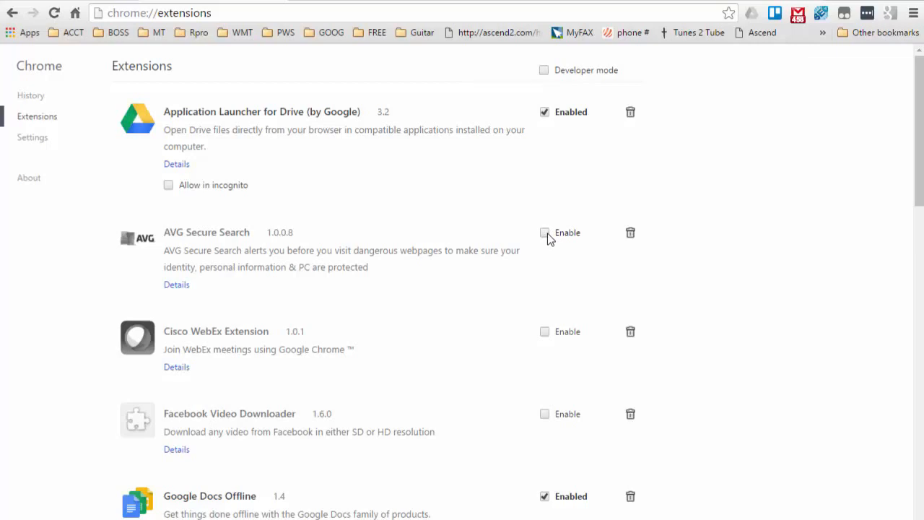
mouse_move(556, 340)
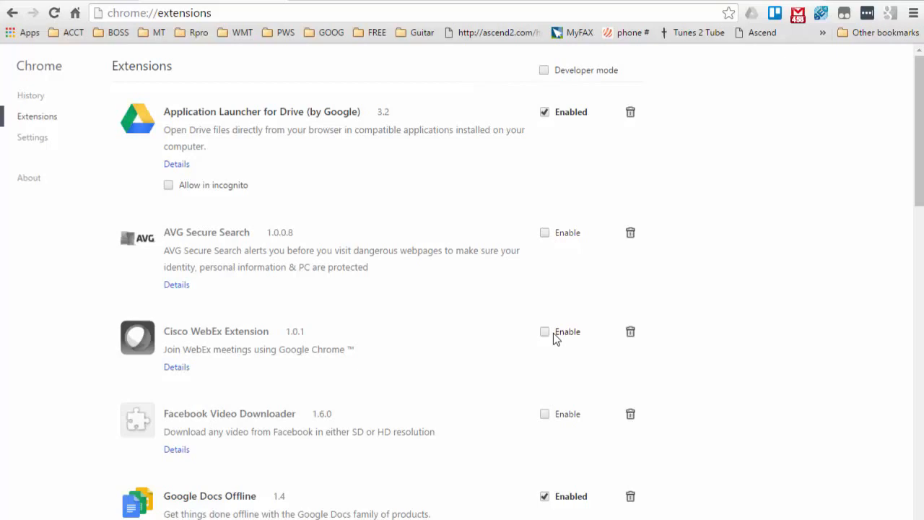
scroll("down", 3)
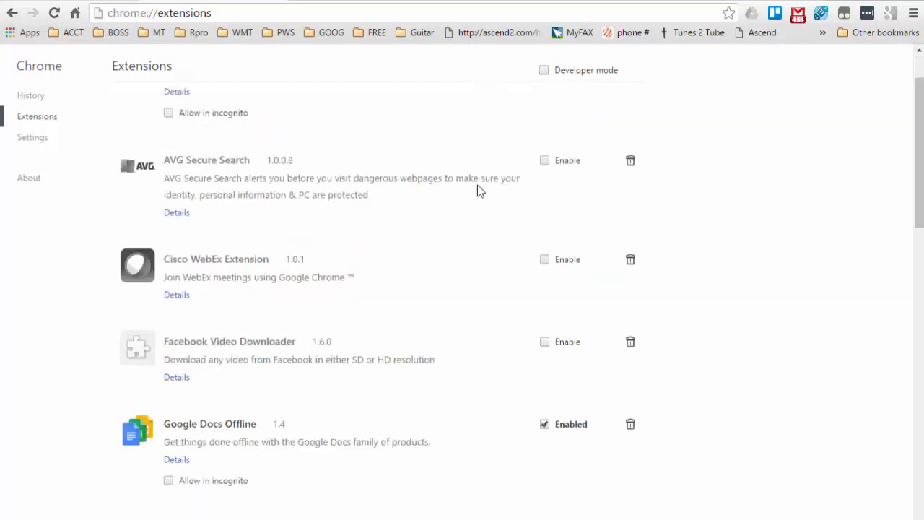
scroll("down", 3)
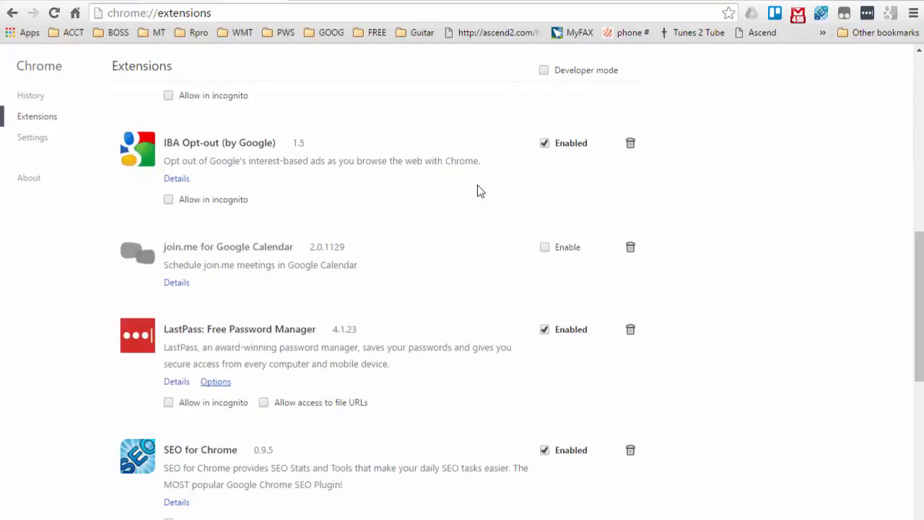
scroll("up", 3)
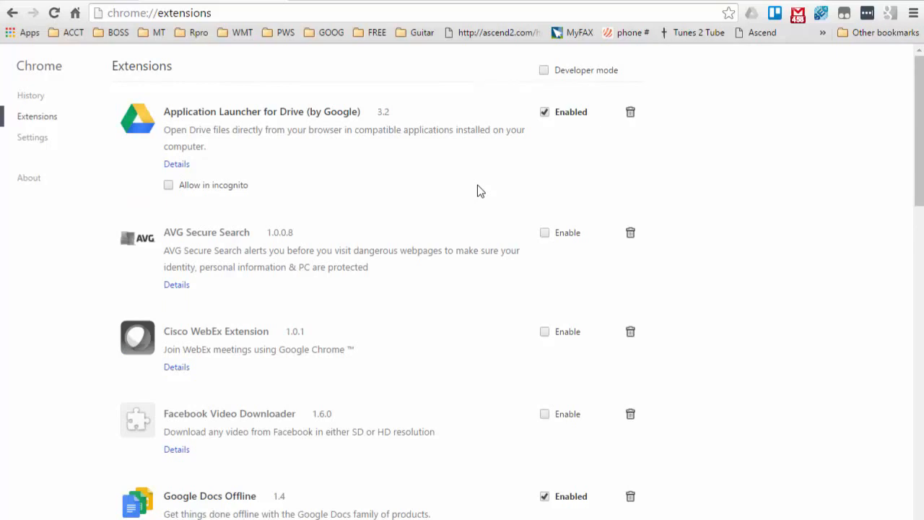
scroll("down", 3)
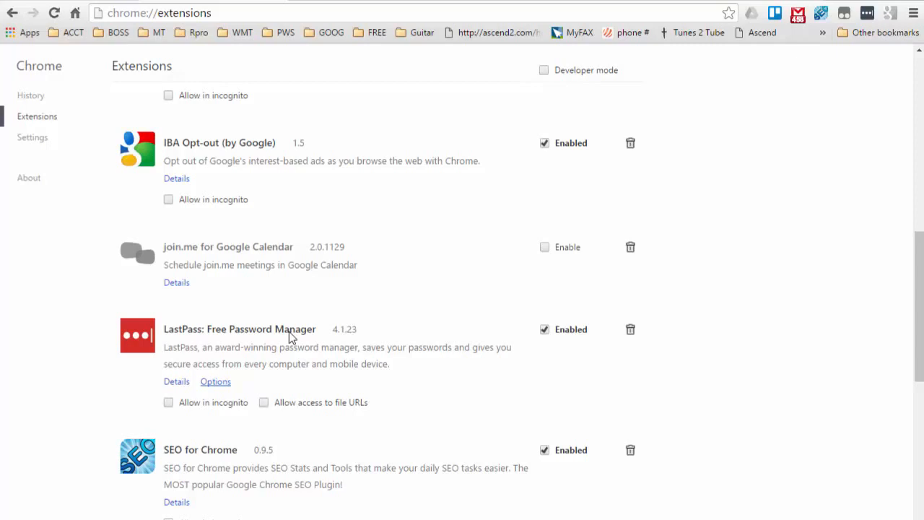
mouse_move(228, 468)
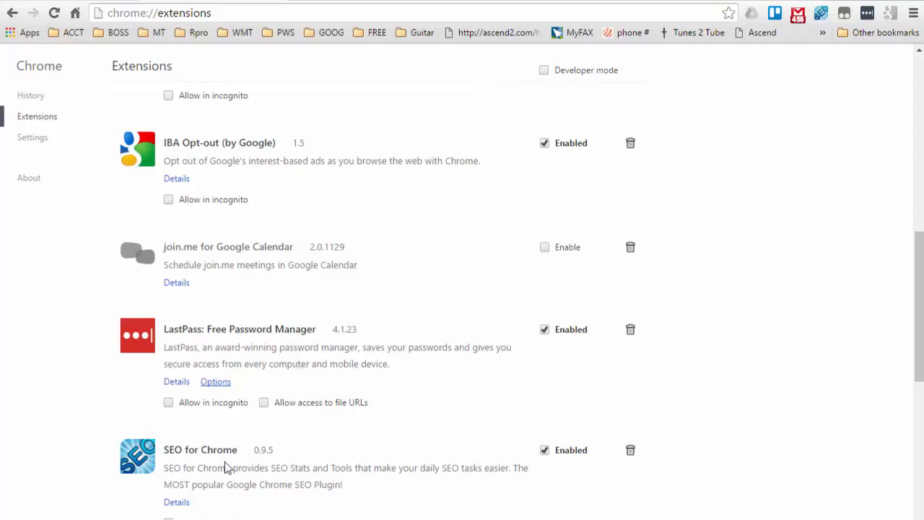